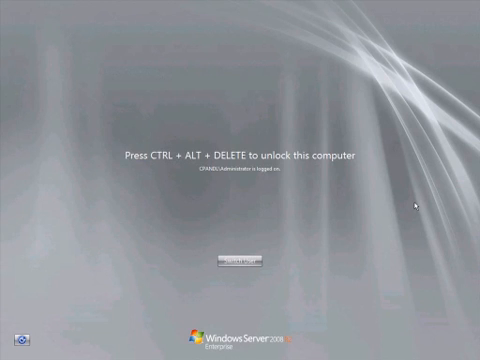
Unlock the server as the domain Administrator by entering the password
{"action": "key", "text": "ctrl+alt+delete"}
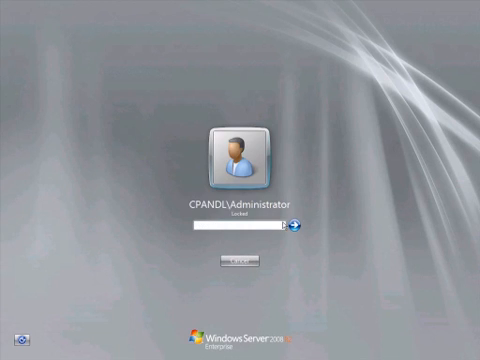
{"action": "type", "text": "password"}
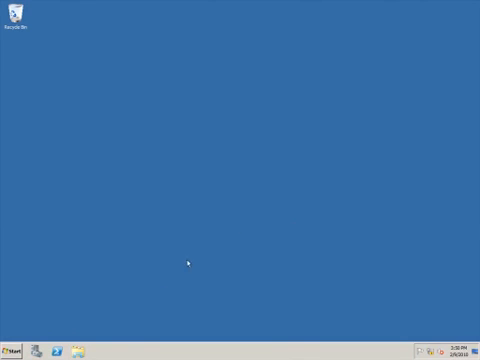
Make admsadmin a member of Enterprise Admins in Active Directory Users and Computers
{"action": "left_click", "coordinate": [12, 350]}
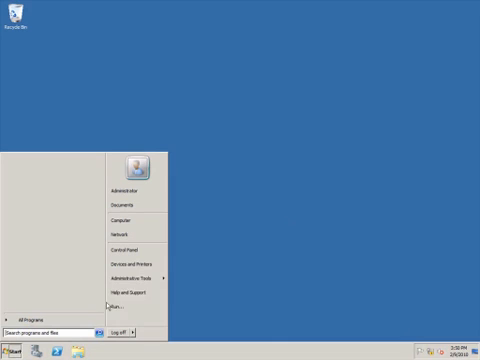
{"action": "left_click", "coordinate": [130, 271]}
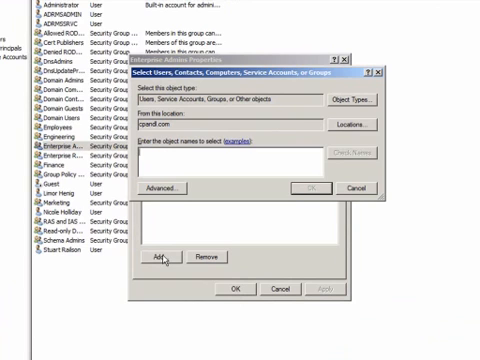
{"action": "type", "text": "admsadmin"}
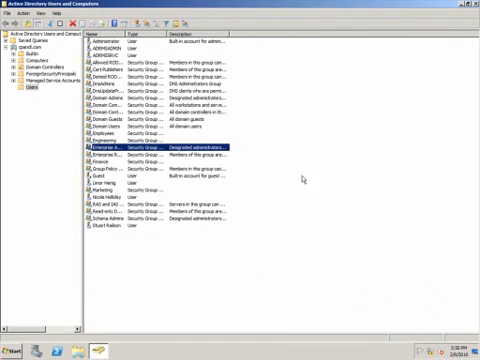
Lock the session and sign back in as CPANDL\ADRMSADMIN
{"action": "key", "text": "Win+l"}
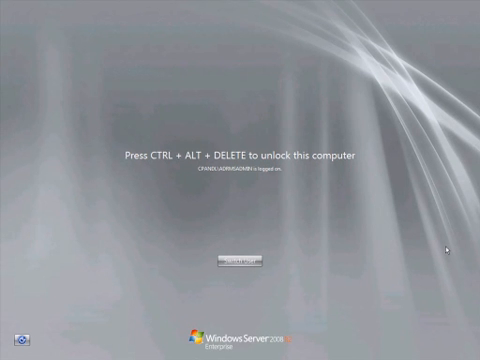
{"action": "key", "text": "ctrl+alt+delete"}
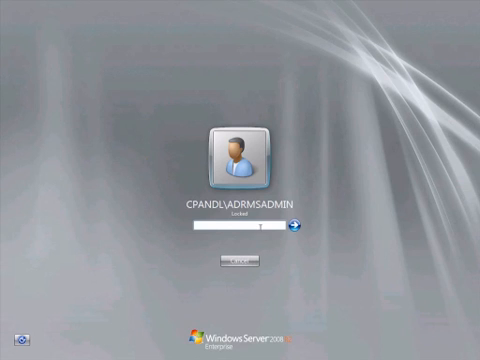
{"action": "type", "text": "password"}
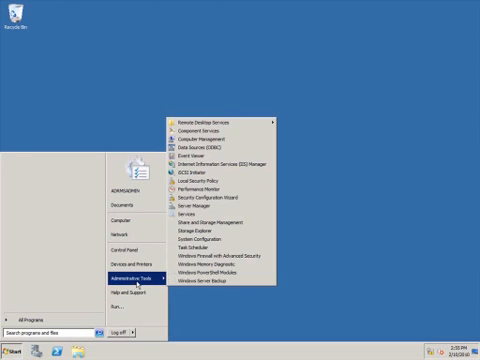
Start adding the AD RMS role in Server Manager, creating a new cluster
{"action": "left_click", "coordinate": [186, 209]}
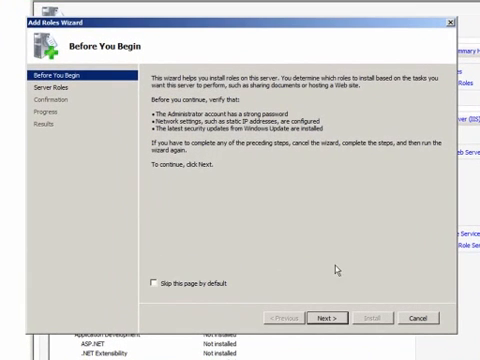
{"action": "left_click", "coordinate": [318, 289]}
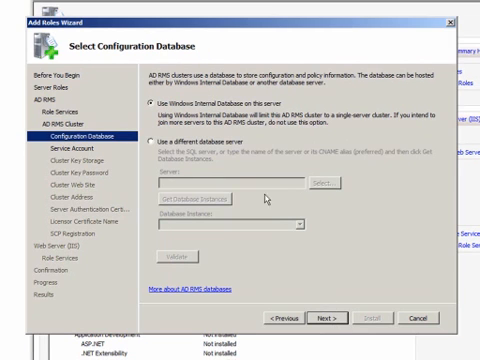
Use database server ADRMS-DB with the Default instance for the AD RMS cluster
{"action": "left_click", "coordinate": [146, 136]}
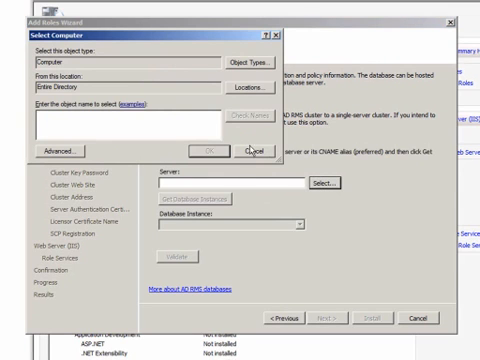
{"action": "type", "text": "admi"}
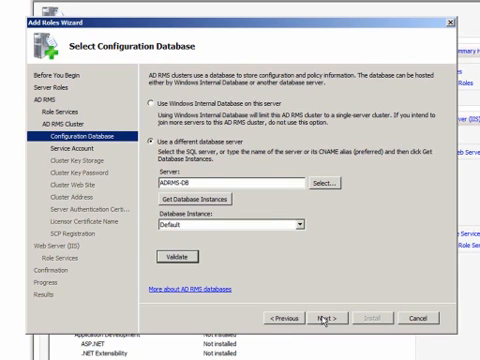
{"action": "left_click", "coordinate": [324, 312]}
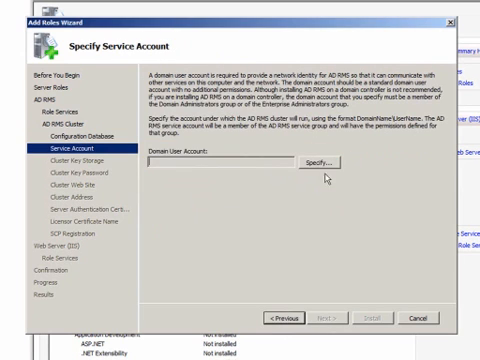
Run the cluster as service account MSSRVC and complete the cluster key pages
{"action": "left_click", "coordinate": [342, 161]}
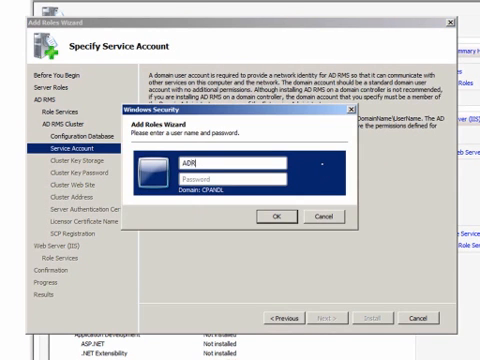
{"action": "type", "text": "MSSRVC"}
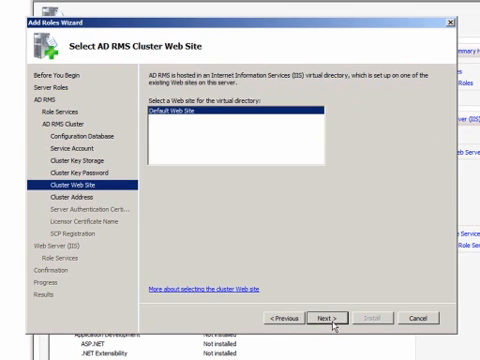
Keep Default Web Site and set the SSL address adrms-srv.cpandl.com, port 443
{"action": "left_click", "coordinate": [331, 288]}
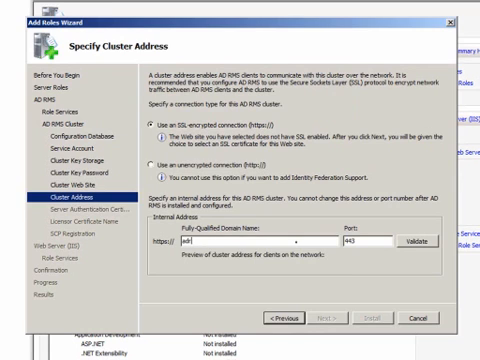
{"action": "type", "text": "adms"}
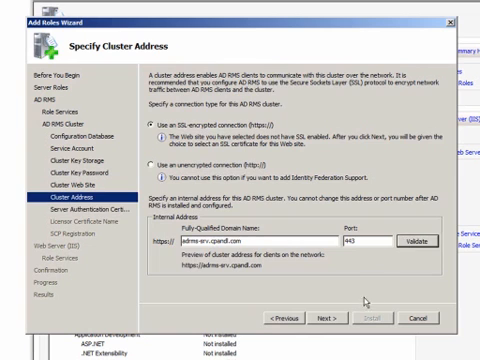
{"action": "left_click", "coordinate": [354, 287]}
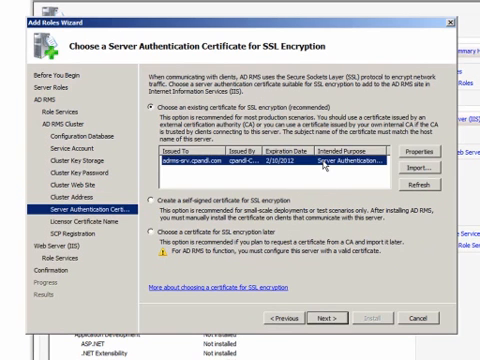
{"action": "mouse_move", "coordinate": [347, 312]}
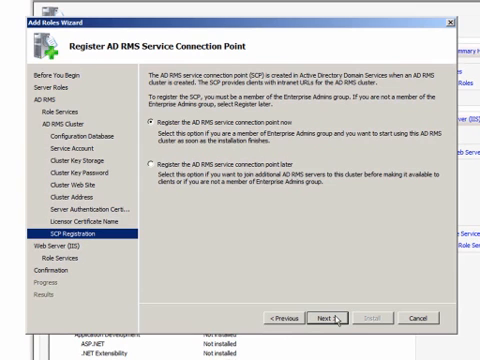
Use the adrms-srv.cpandl.com certificate and register the service connection point now
{"action": "left_click", "coordinate": [337, 291]}
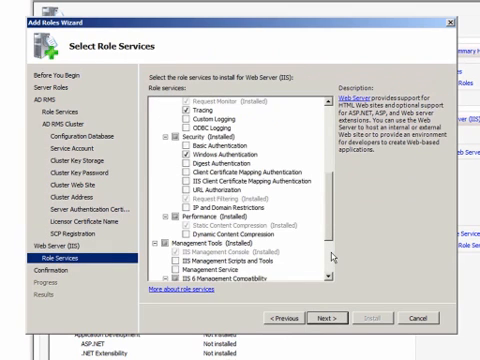
Accept the suggested Web Server role services and complete the AD RMS installation
{"action": "scroll", "scroll_direction": "down", "scroll_amount": 3}
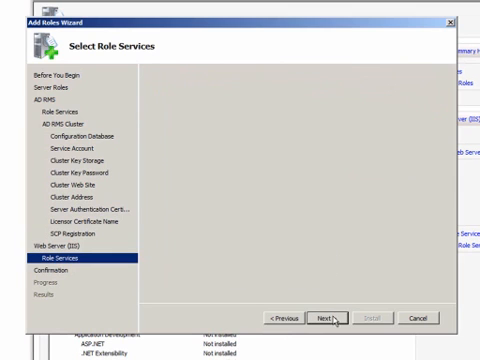
{"action": "left_click", "coordinate": [328, 287]}
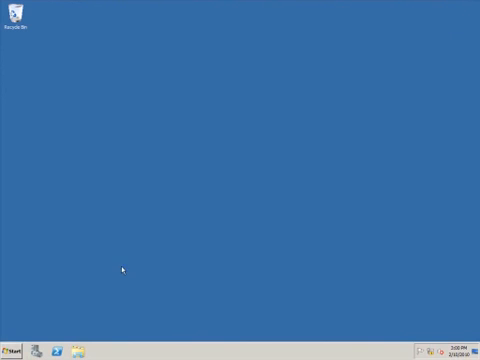
Log off and sign back in as CPANDL\ADRMSADMIN to show AD RMS installed
{"action": "left_click", "coordinate": [12, 349]}
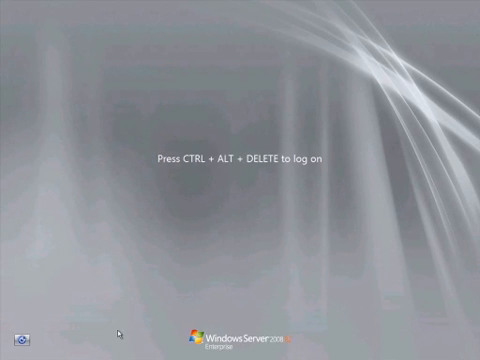
{"action": "key", "text": "ctrl+alt+delete"}
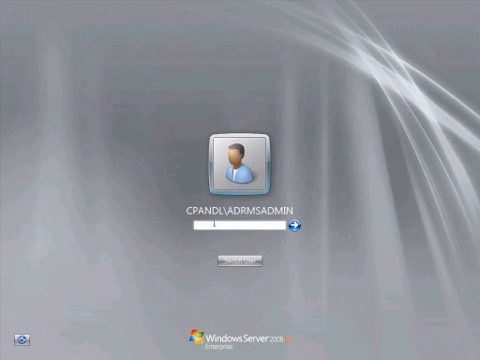
{"action": "type", "text": "password"}
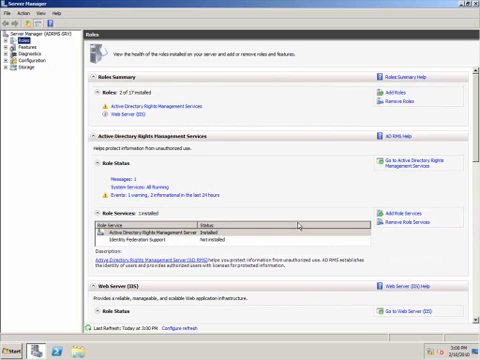
Open the Start menu's Administrative Tools list over Server Manager
{"action": "left_click", "coordinate": [10, 353]}
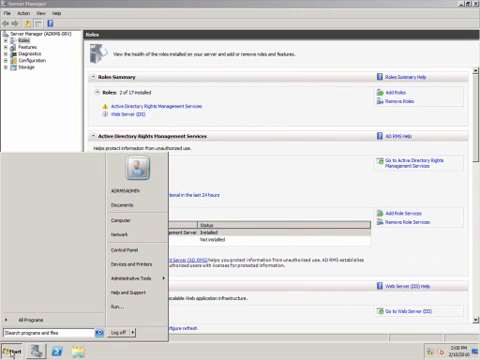
{"action": "left_click", "coordinate": [125, 271]}
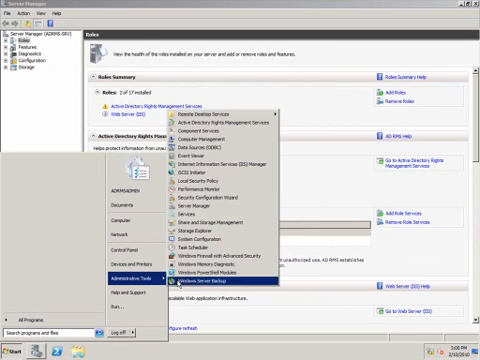